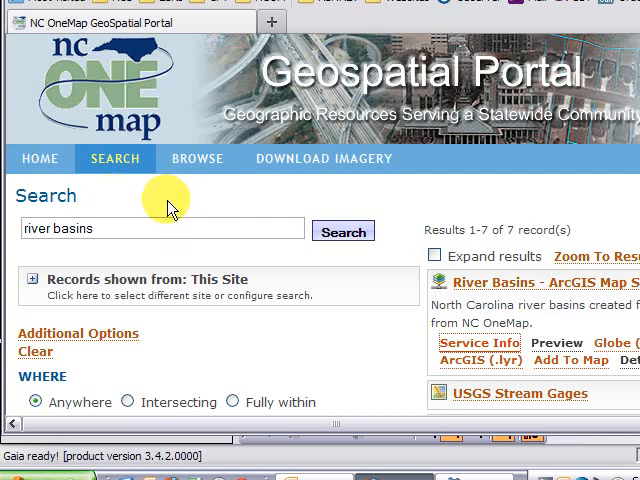
mouse_move(280, 231)
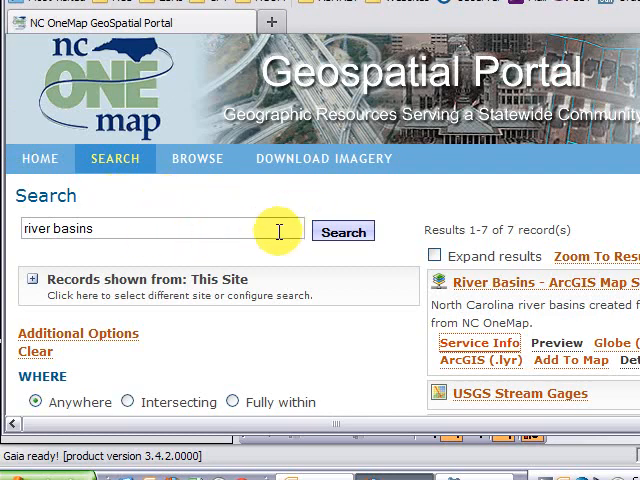
mouse_move(390, 325)
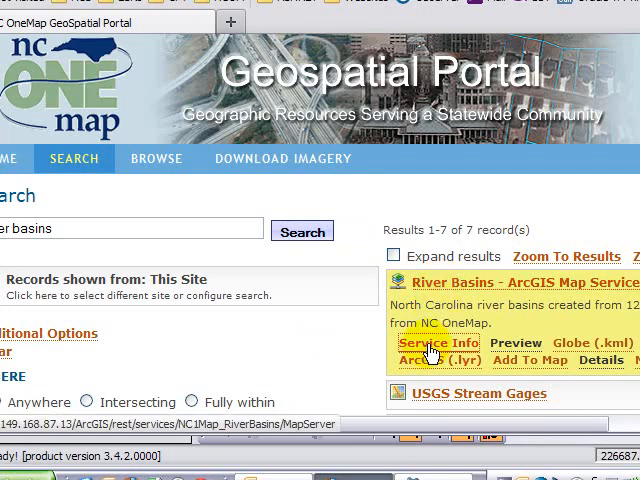
Step: Open the NC1Map_RiverBasins MapServer page and scroll to its WMS and WFS interfaces
click(435, 343)
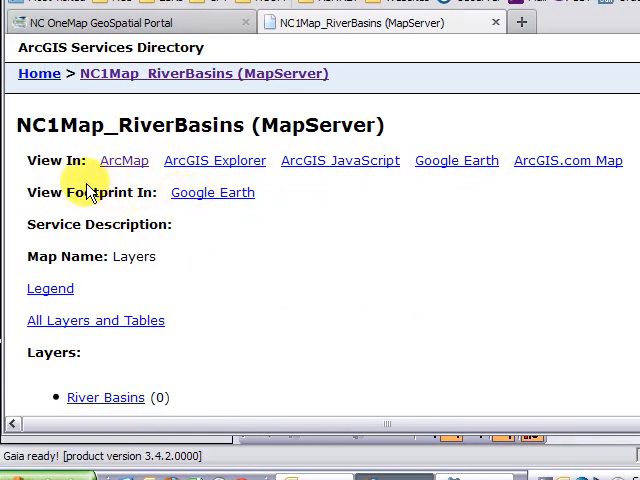
scroll(down, 3)
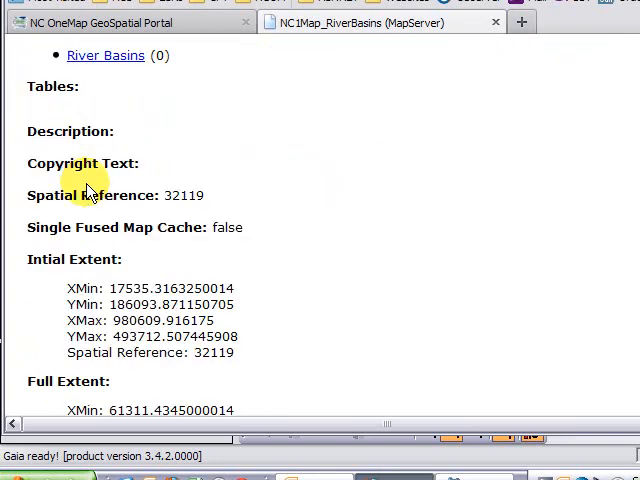
scroll(down, 3)
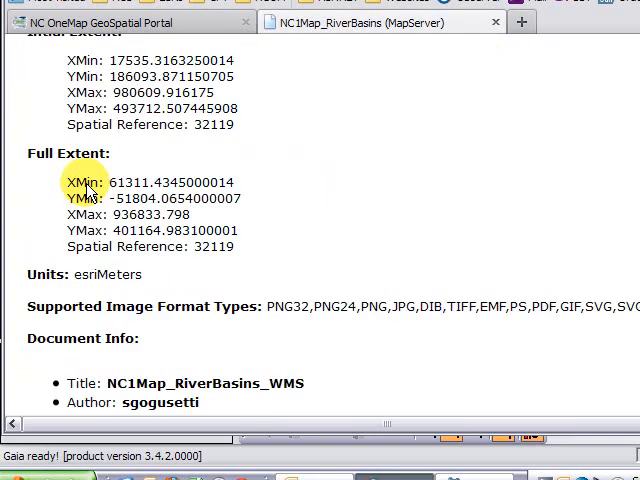
scroll(down, 3)
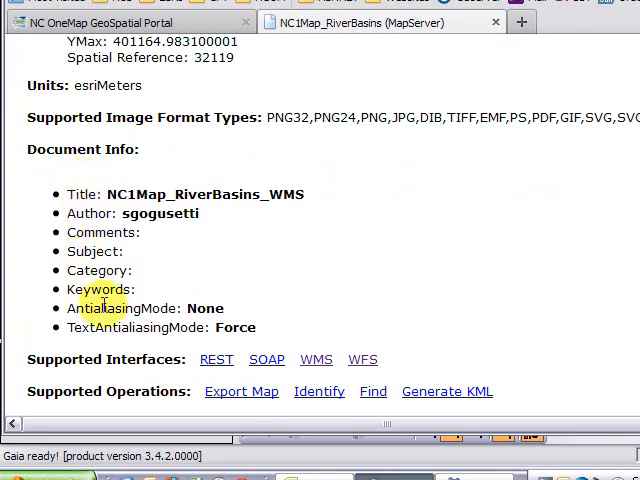
scroll(down, 3)
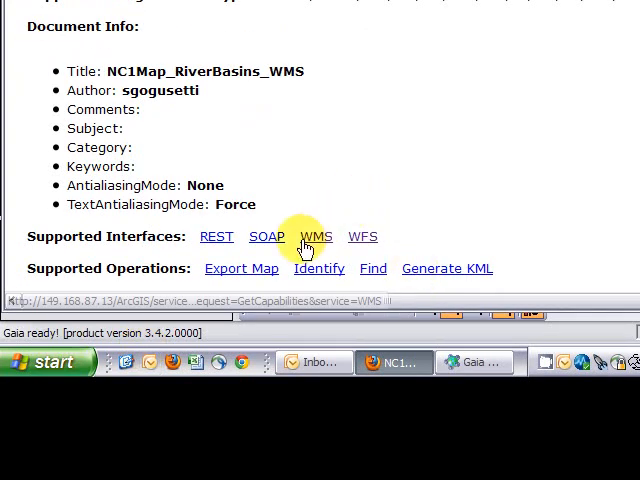
Step: Open the RiverBasins WMS capabilities XML and find the WMSServer OnlineResource address
click(314, 236)
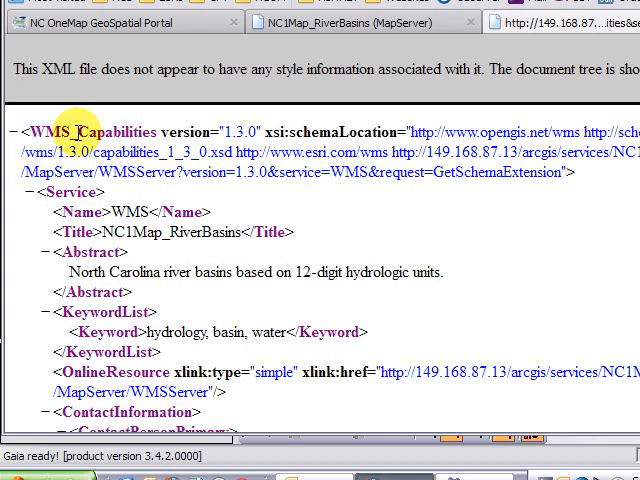
scroll(down, 3)
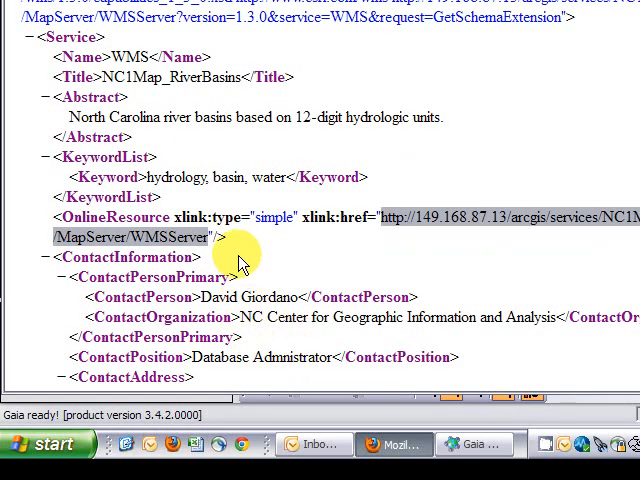
scroll(down, 3)
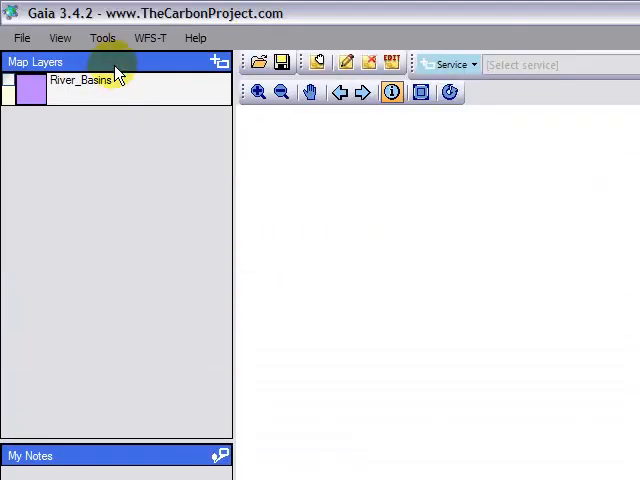
Step: Add an OGC WMS service named 'River Basins' with the WMSServer URL
click(102, 38)
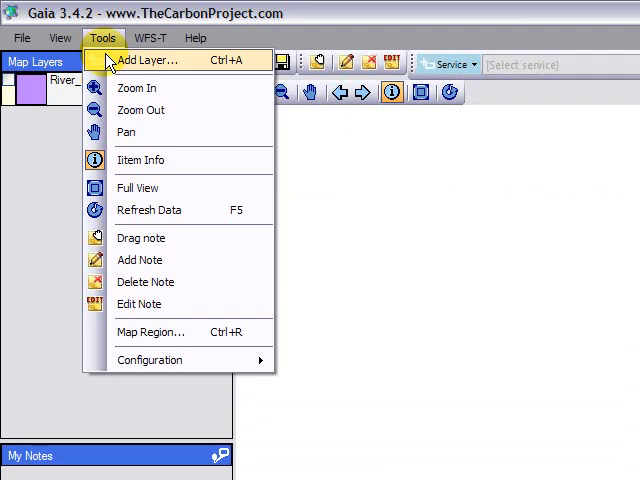
click(147, 60)
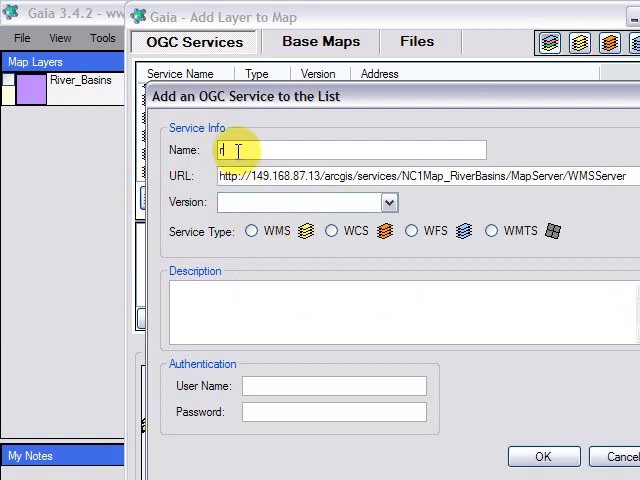
text(River B)
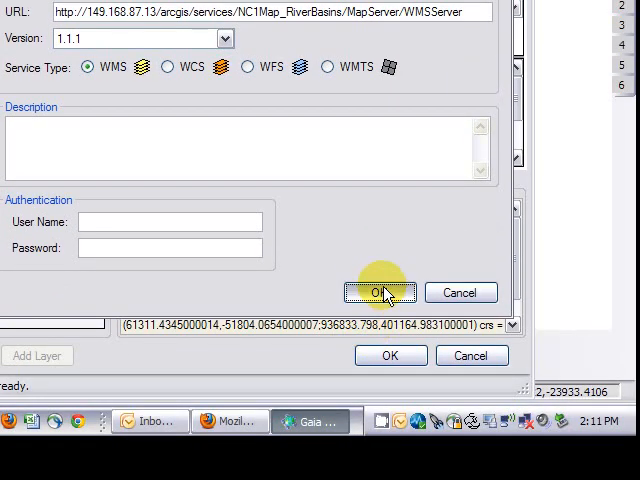
click(379, 292)
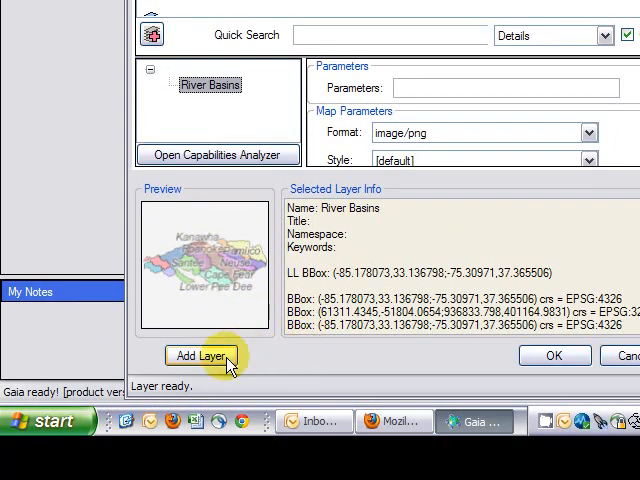
Step: Add the River Basins WMS layer to the map and query one basin with Info
click(201, 356)
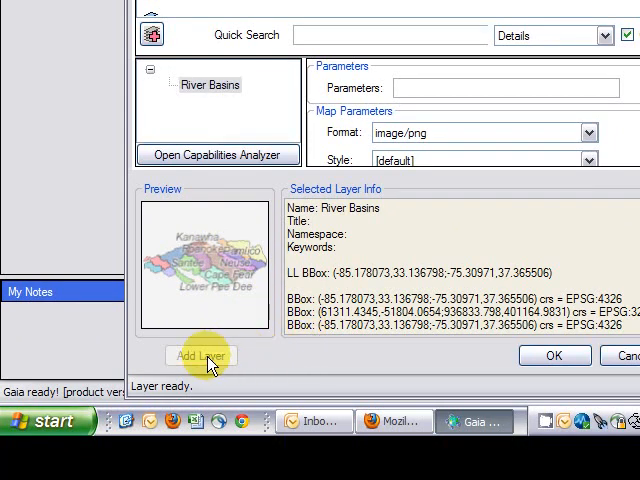
click(201, 356)
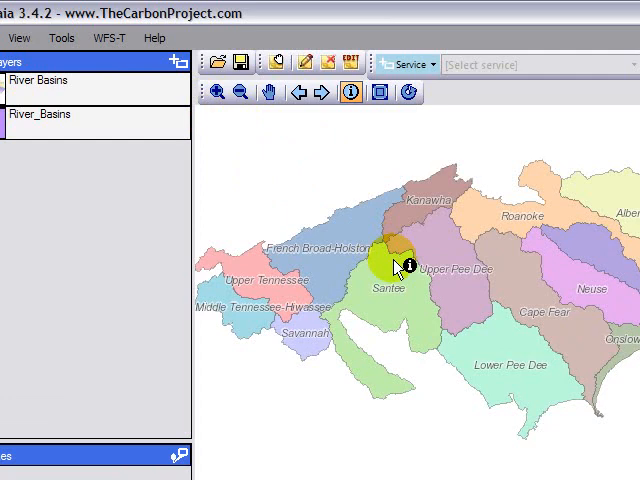
click(388, 265)
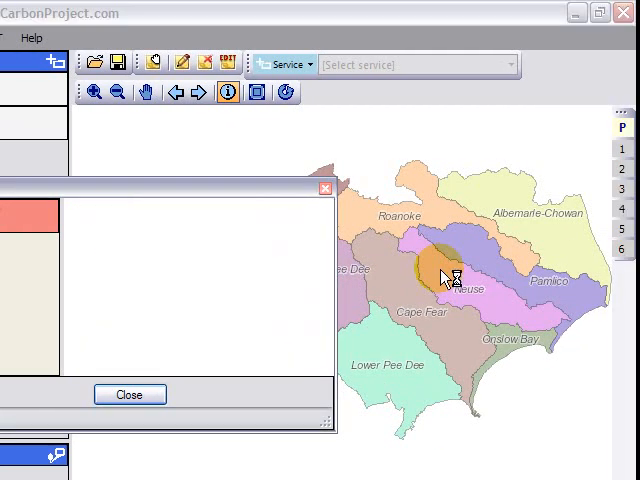
click(450, 278)
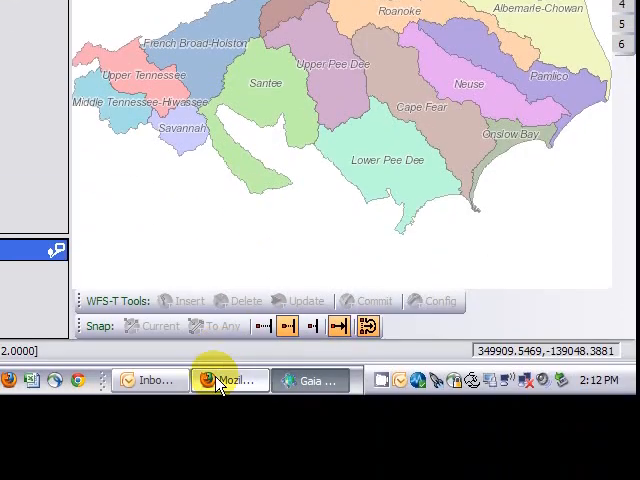
Step: In Firefox, replace the WMS tab with the RiverBasins WFS capabilities showing WFSServer addresses
click(230, 380)
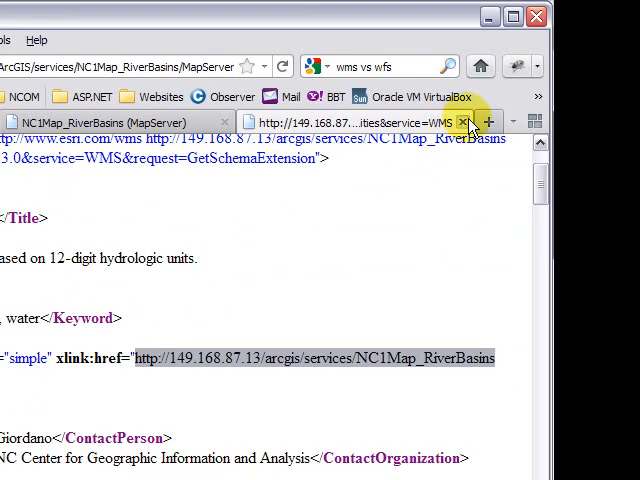
click(464, 121)
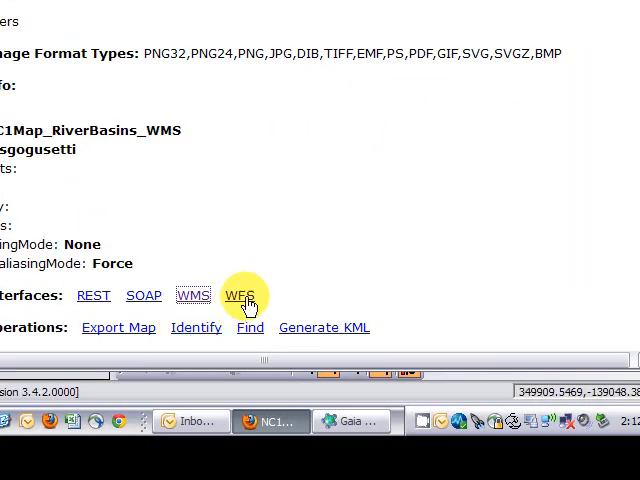
click(242, 295)
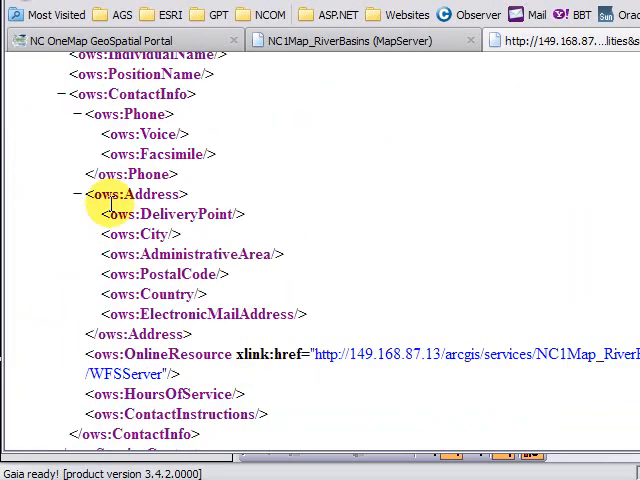
scroll(down, 3)
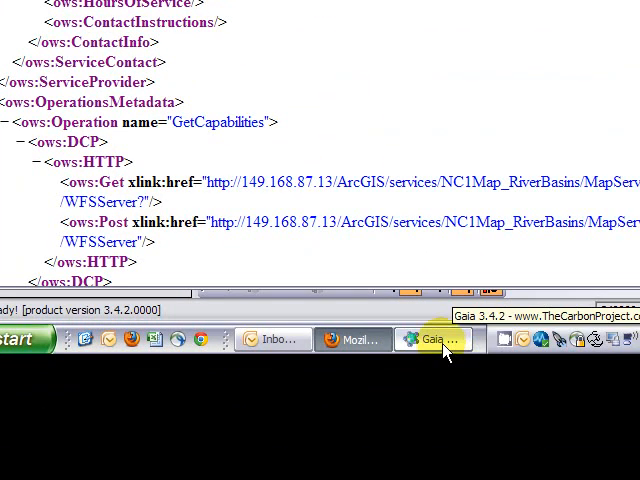
Step: Add a new OGC WFS service by pasting the copied WFSServer address
click(103, 37)
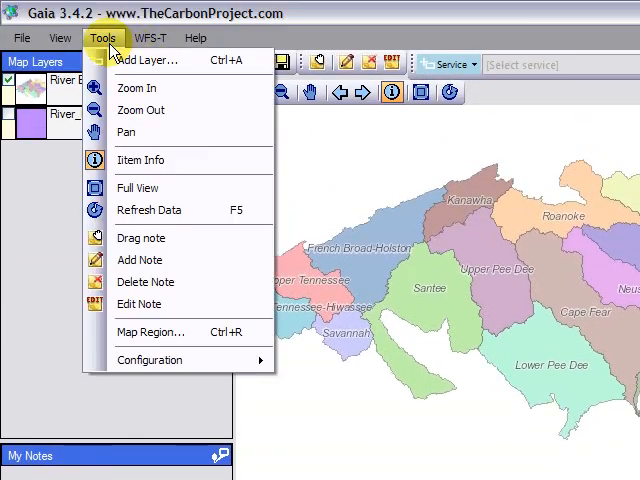
click(148, 60)
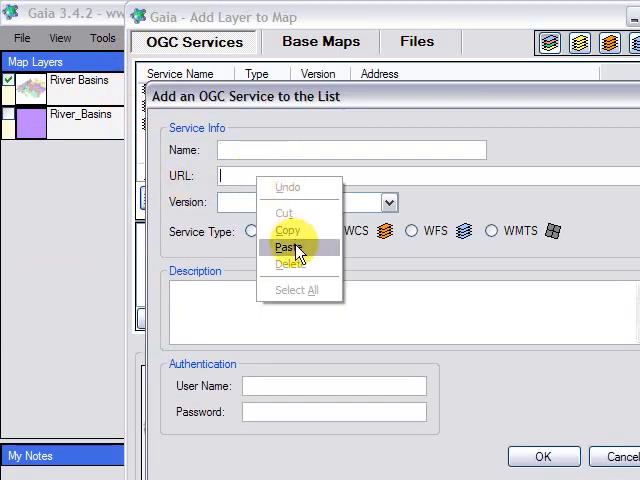
click(288, 247)
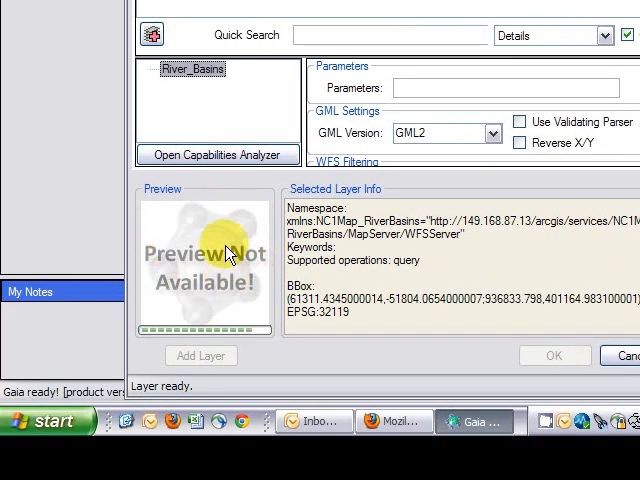
mouse_move(210, 245)
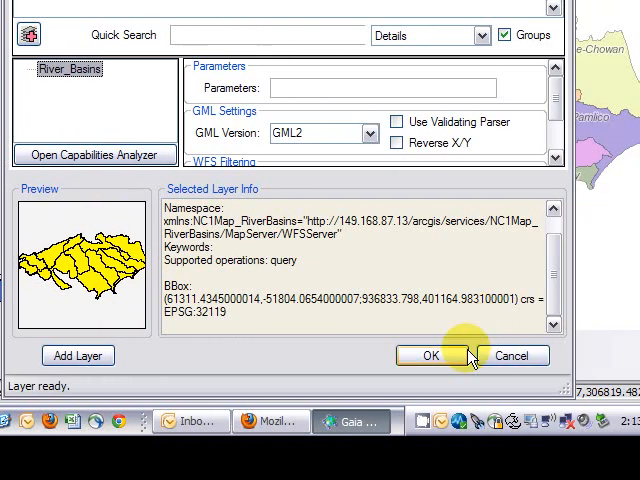
Step: Add the River_Basins WFS layer, hide the WMS layer, zoom, and query Upper Pee Dee
click(430, 355)
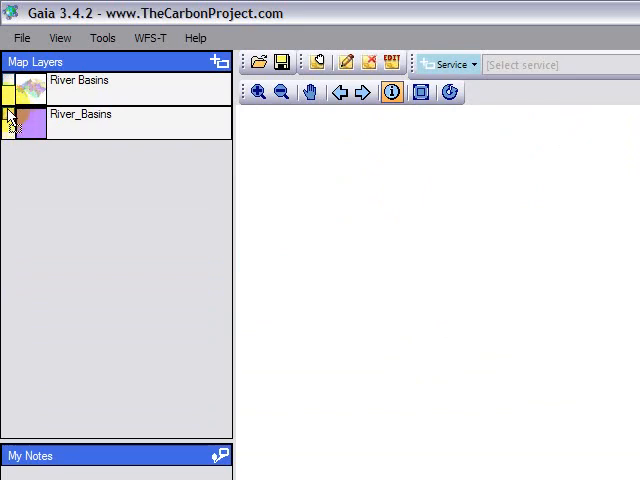
click(10, 124)
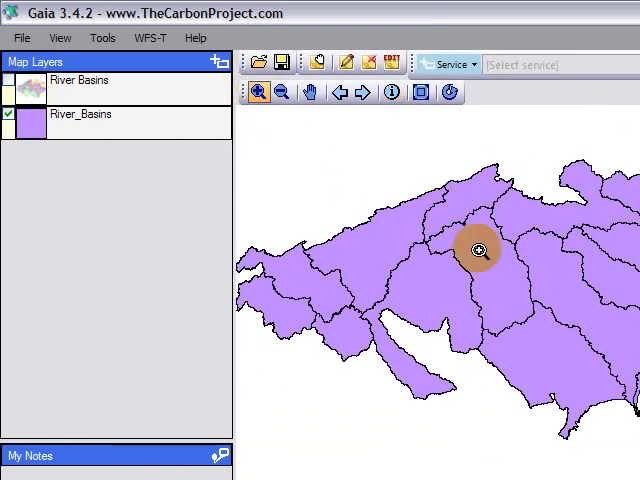
click(480, 250)
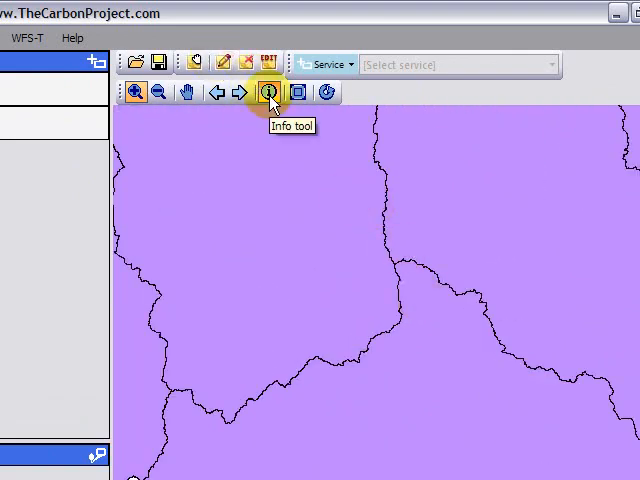
click(420, 280)
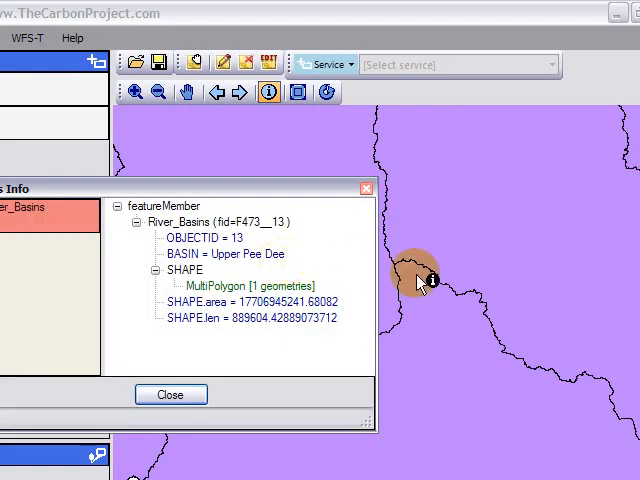
click(170, 393)
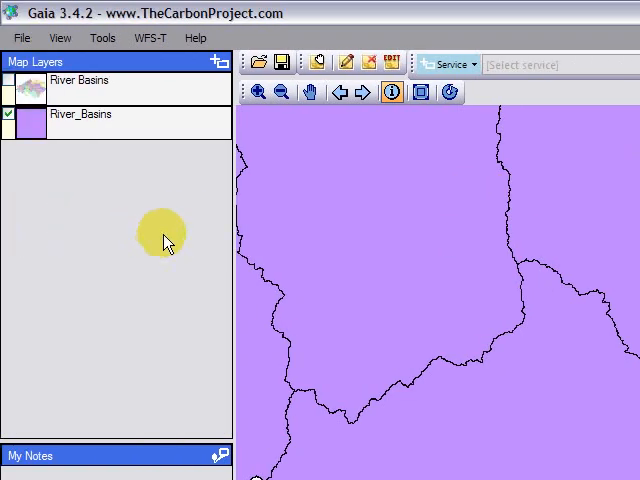